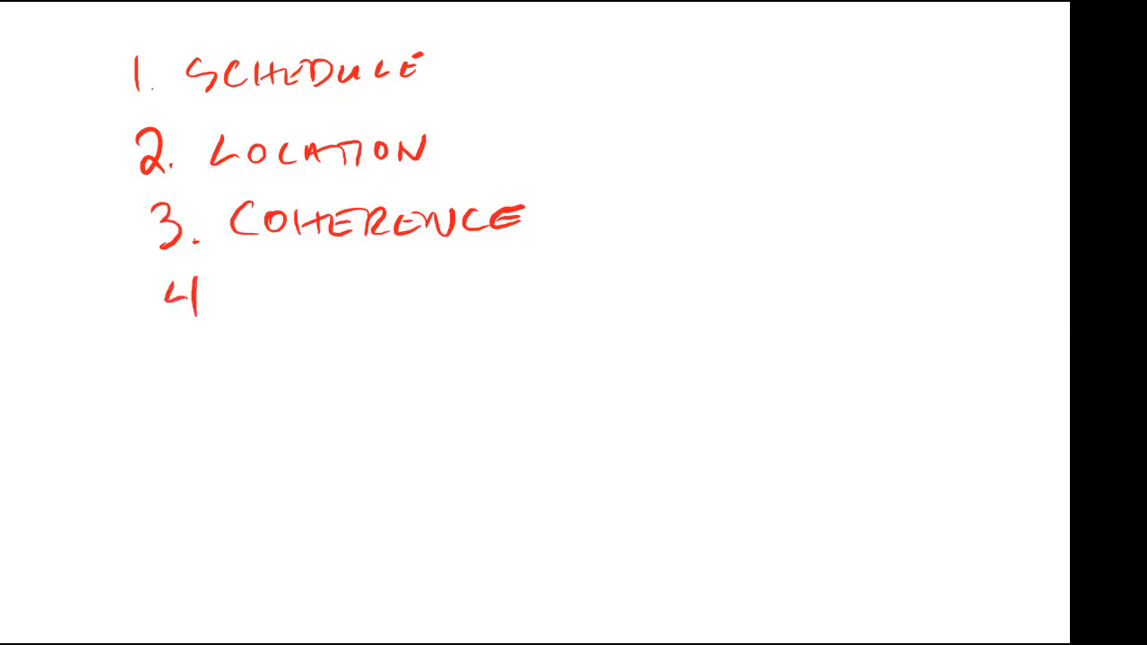
- Handwrite 'CONNECT' after item 4, then start the 'VISUAL' sub-point beneath it
type("CONI")
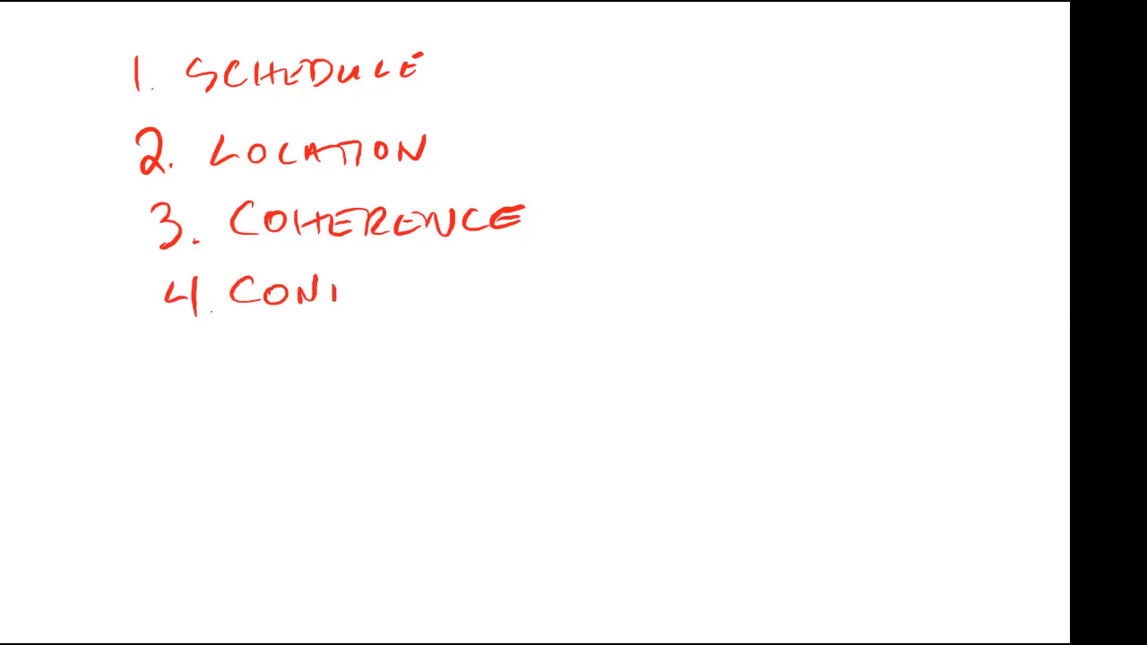
type("NECT")
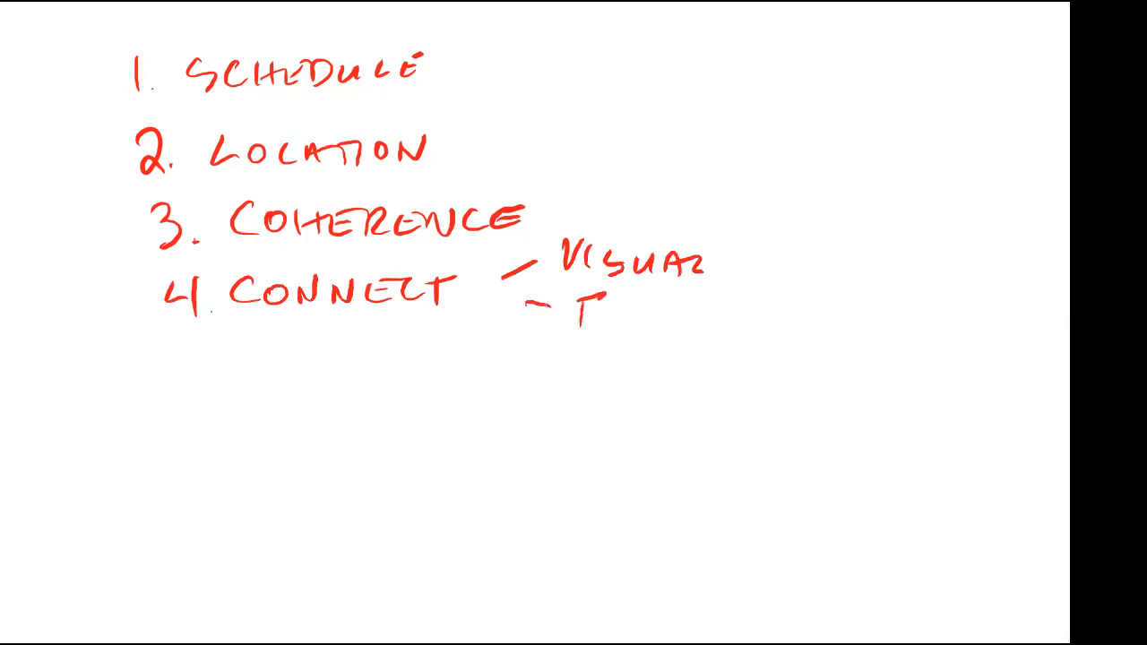
- Write 'REVIEW' as Connect's second sub-point and begin item 5 'PATIENT +'
type("REVIEW")
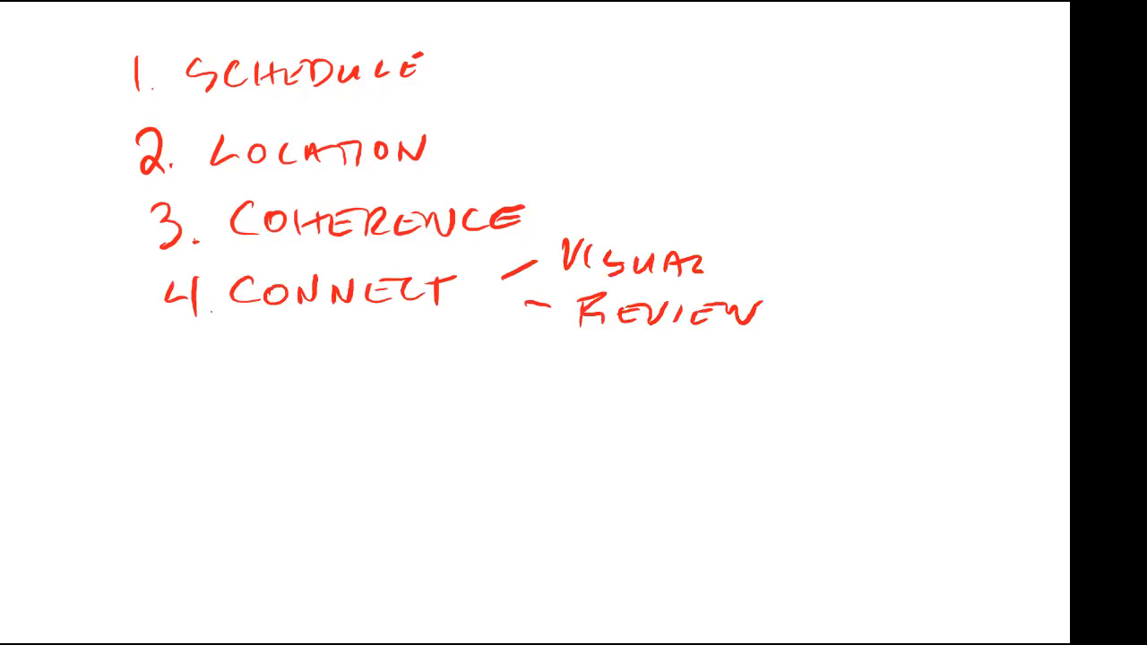
type("5. PATIENT + KIN")
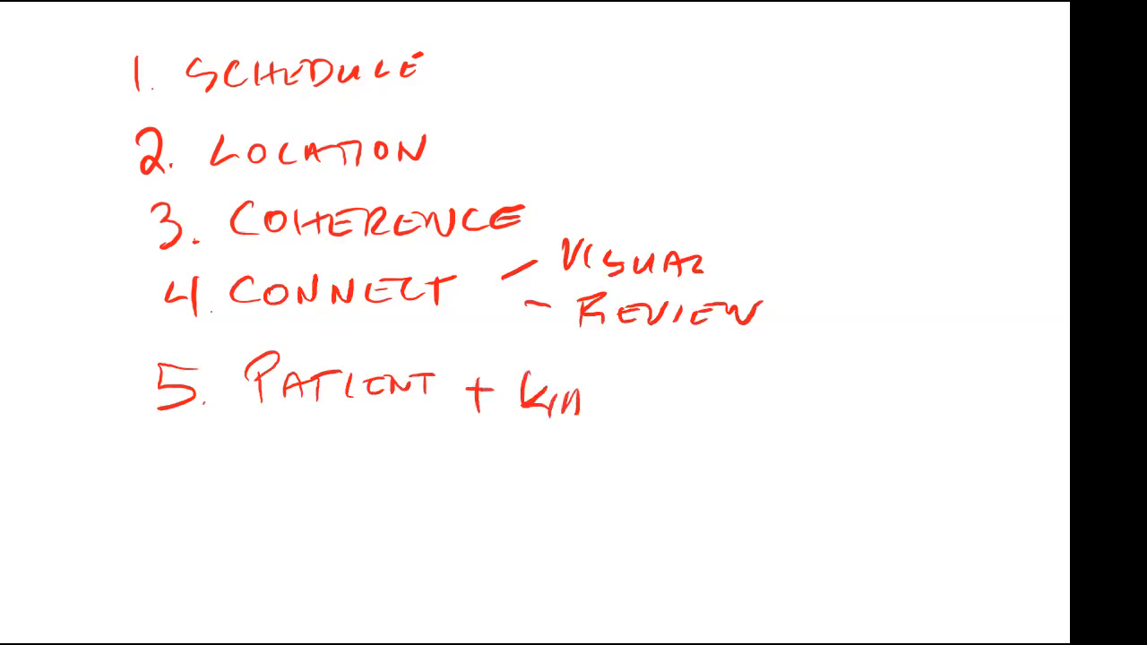
- Finish 'KINDNESS' in item 5, write '6. ASK' below and underline ASK
type("d")
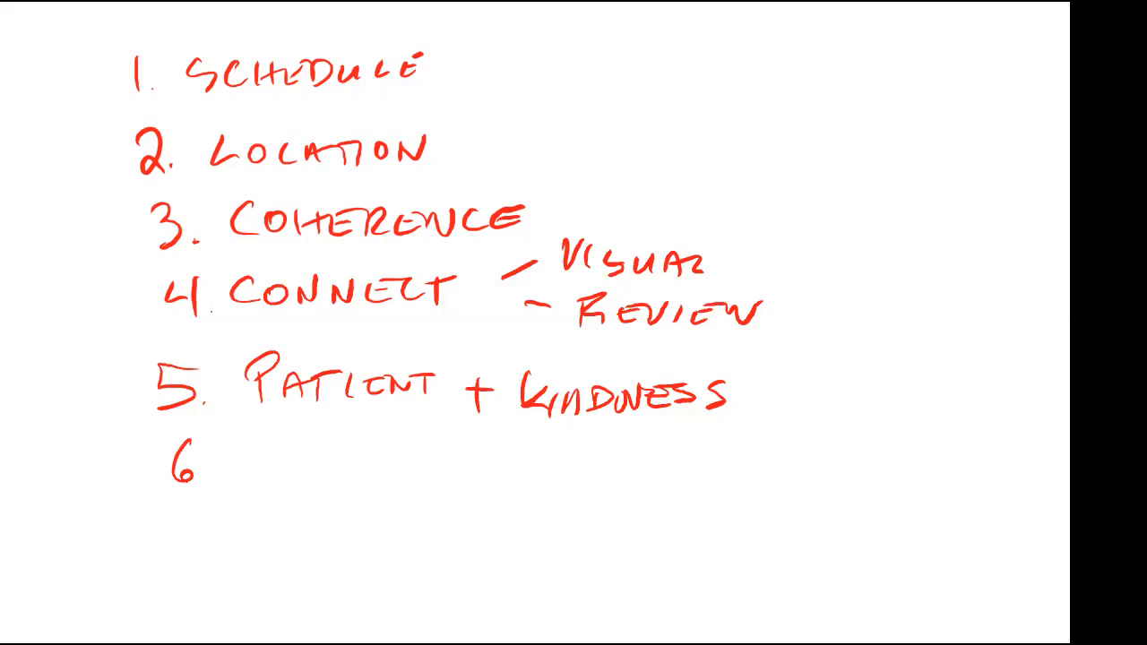
type("Ask")
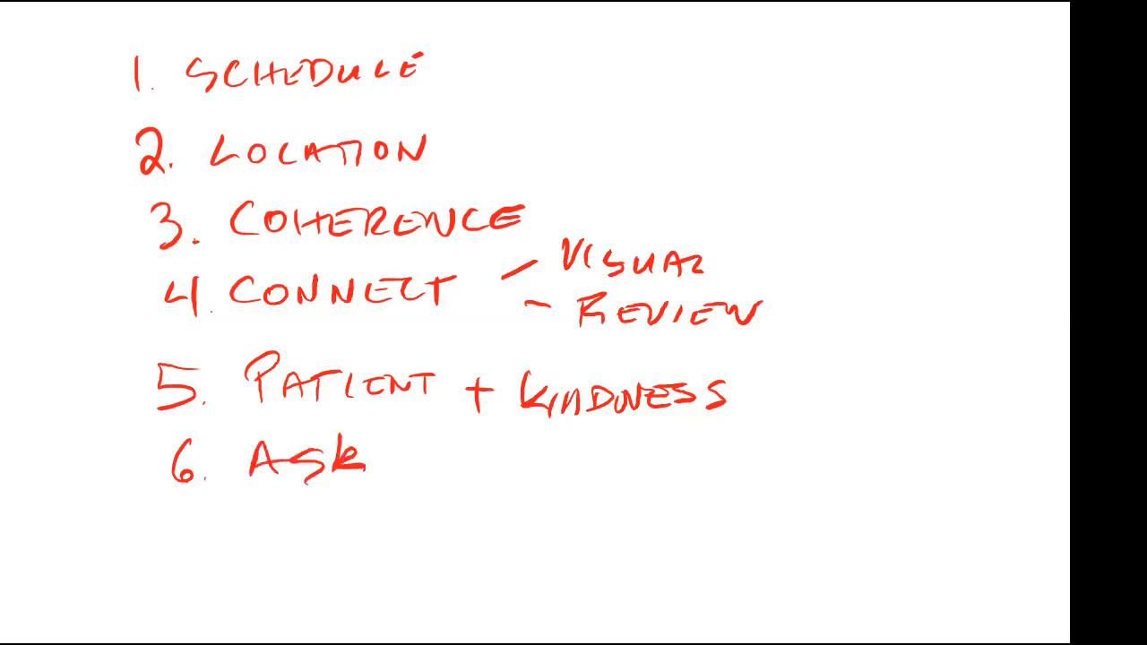
left_click_drag(165, 516, 385, 510)
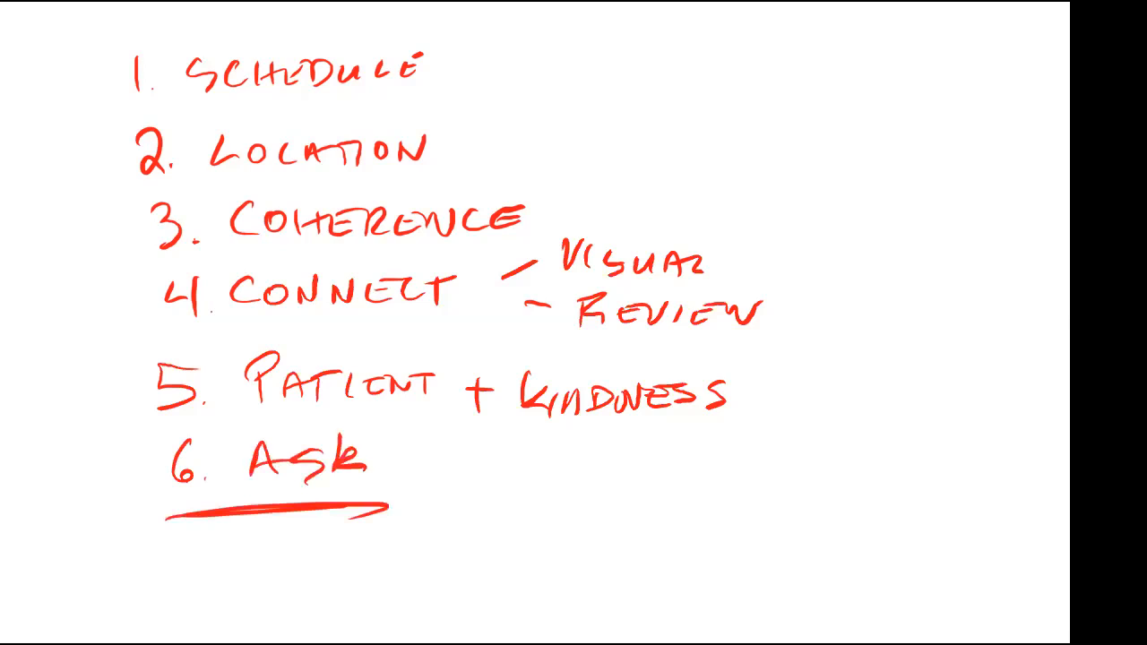